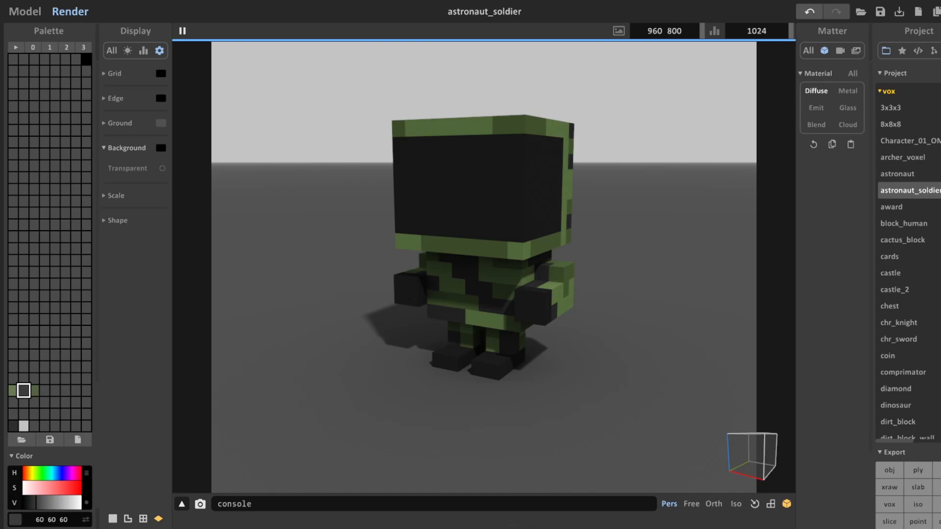
{"action": "mouse_move", "coordinate": [641, 49]}
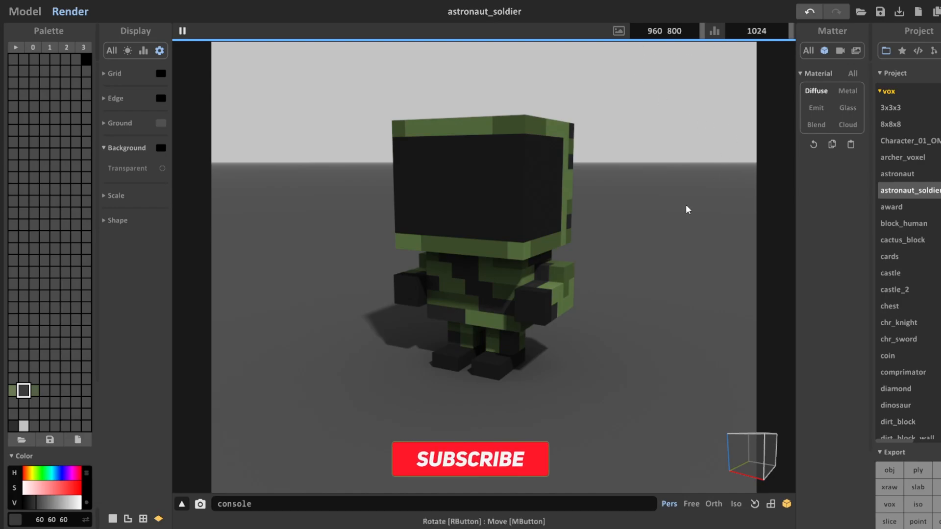
Step: Select the Radio object and raise it up against the soldier's helmet
{"action": "left_click", "coordinate": [468, 459]}
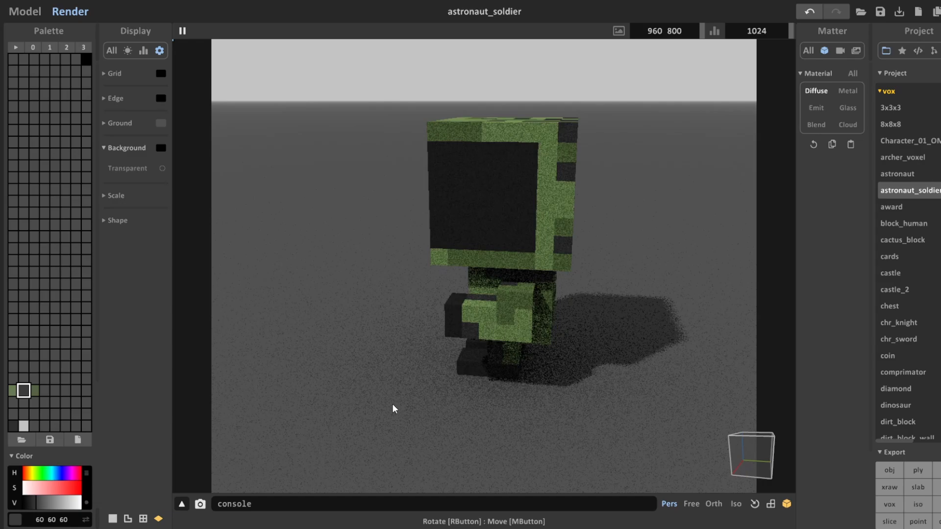
{"action": "left_click_drag", "start_coordinate": [393, 409], "coordinate": [525, 328]}
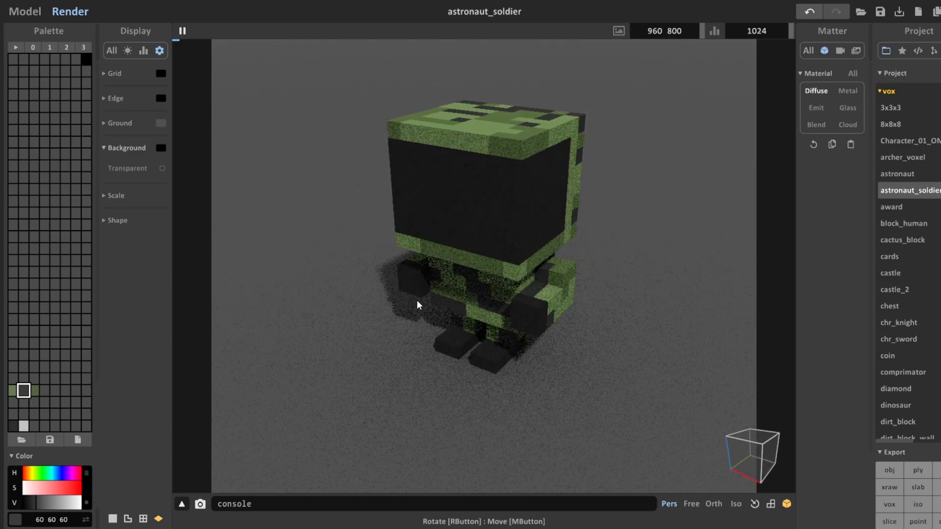
{"action": "left_click_drag", "start_coordinate": [417, 305], "coordinate": [659, 273]}
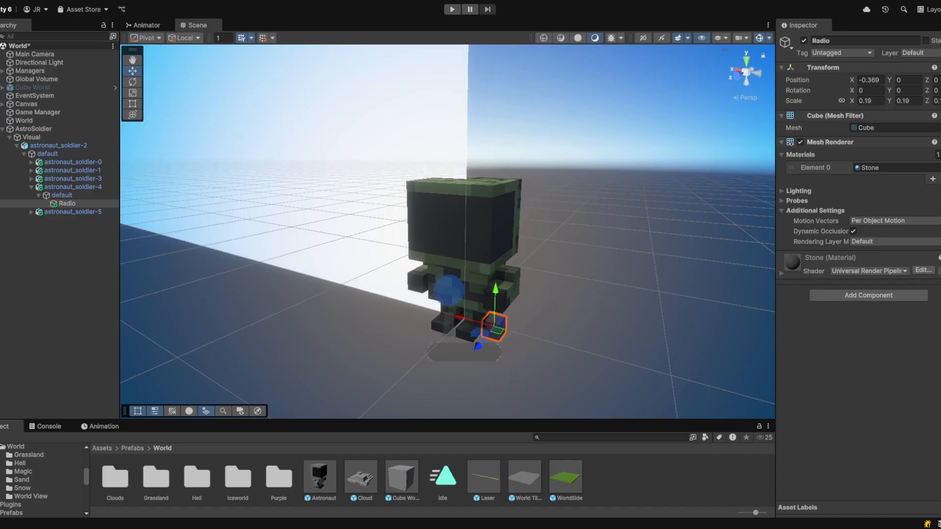
{"action": "left_click", "coordinate": [66, 204]}
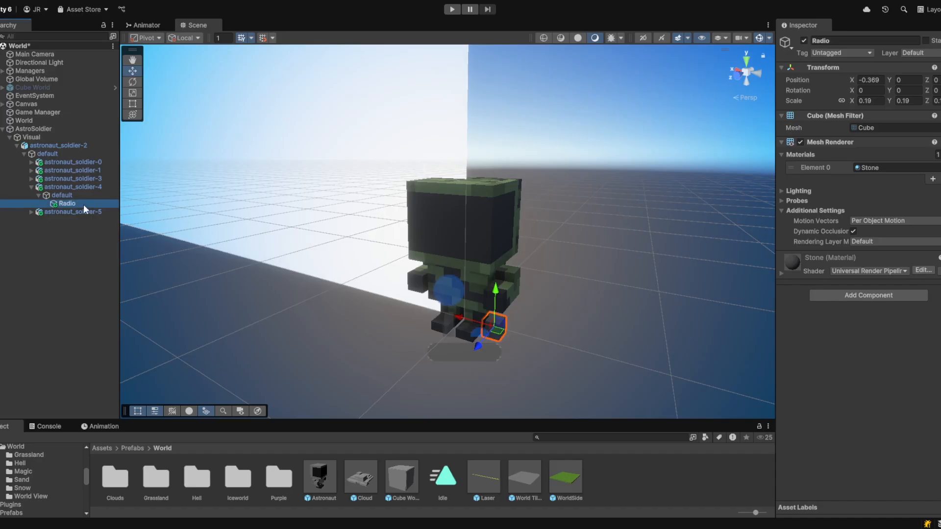
{"action": "left_click_drag", "start_coordinate": [495, 288], "coordinate": [499, 207]}
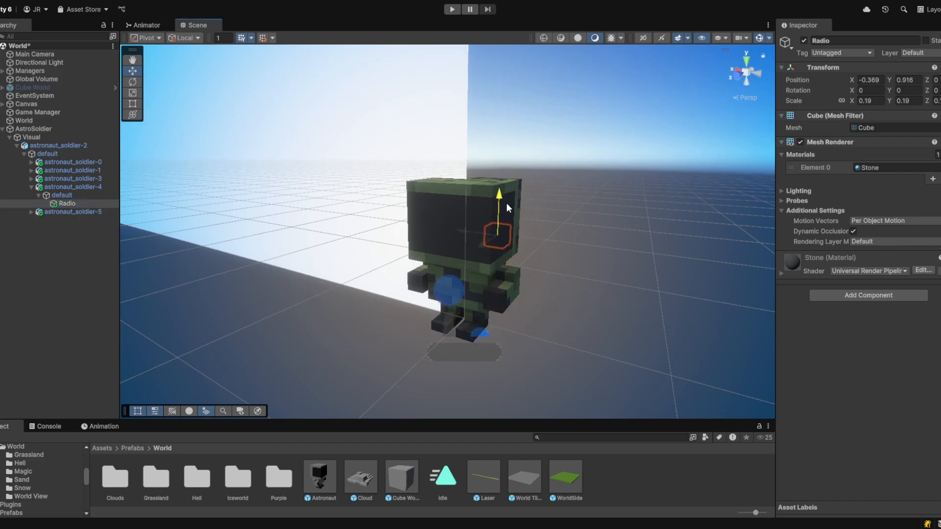
{"action": "left_click_drag", "start_coordinate": [497, 207], "coordinate": [477, 226]}
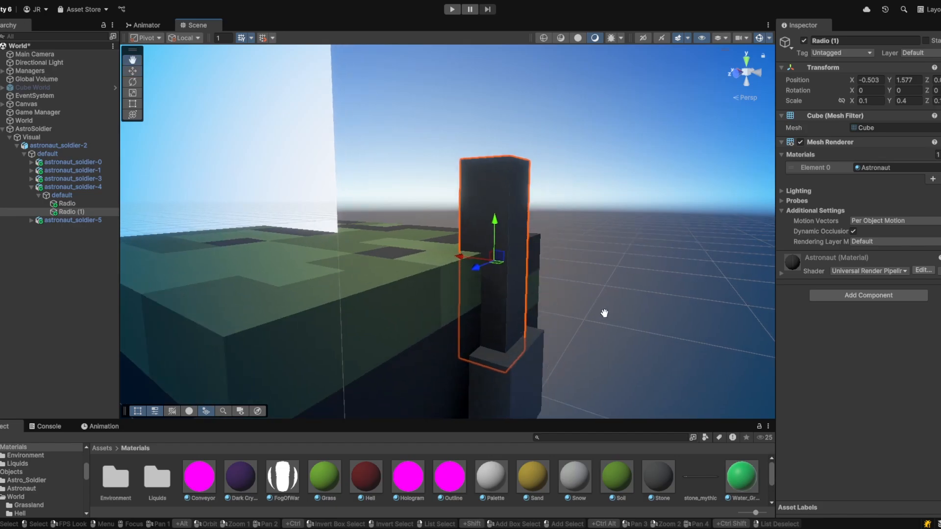
Step: Orbit the Scene view to check the tall thin antenna piece atop the helmet
{"action": "left_click_drag", "start_coordinate": [604, 312], "coordinate": [591, 285]}
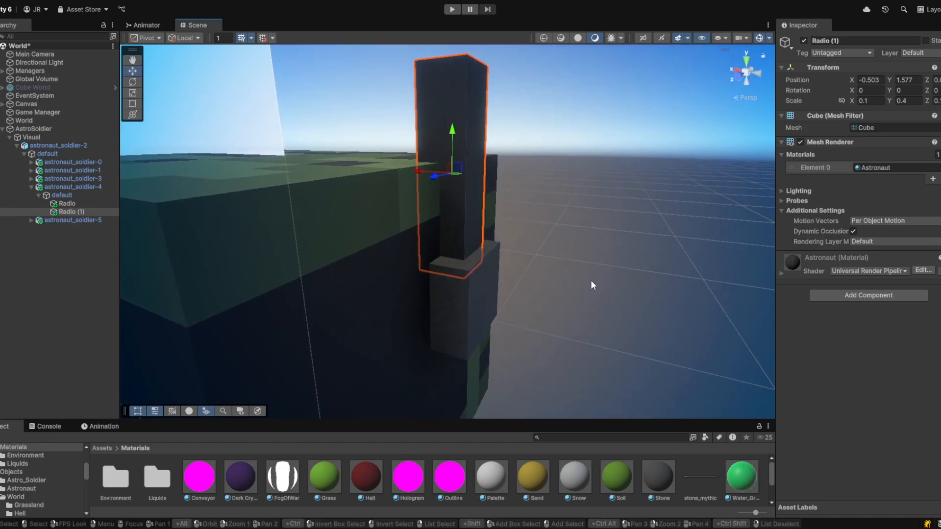
{"action": "left_click_drag", "start_coordinate": [591, 285], "coordinate": [660, 161]}
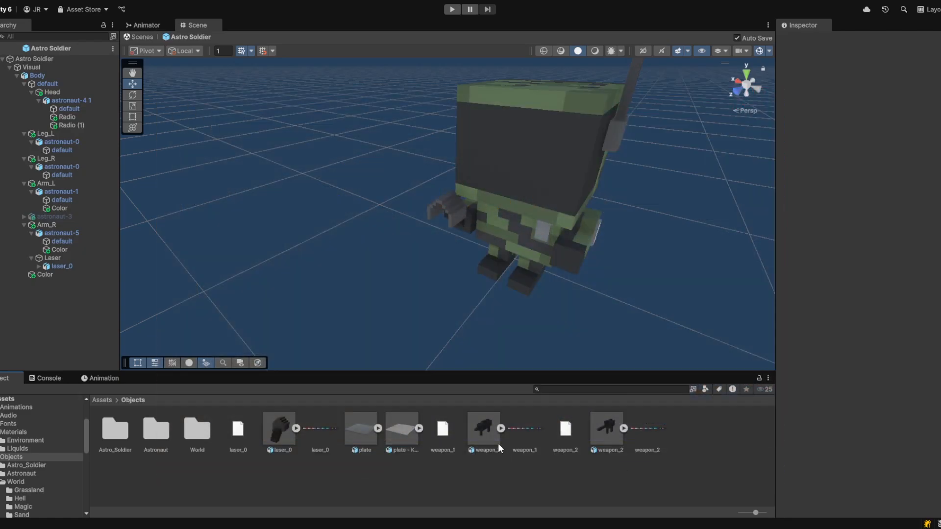
{"action": "mouse_move", "coordinate": [499, 479]}
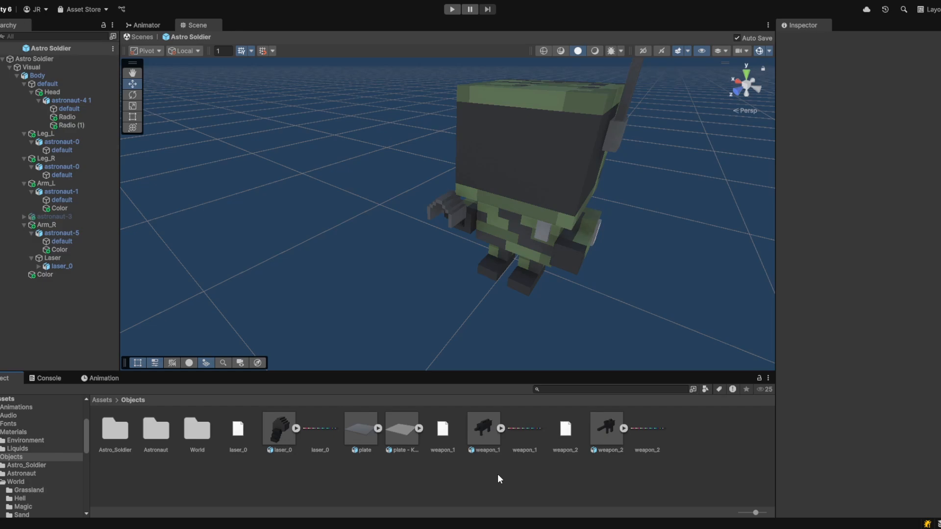
Step: Put the weapon_1 gun model in the soldier's hand in place of laser_0
{"action": "left_click", "coordinate": [51, 258]}
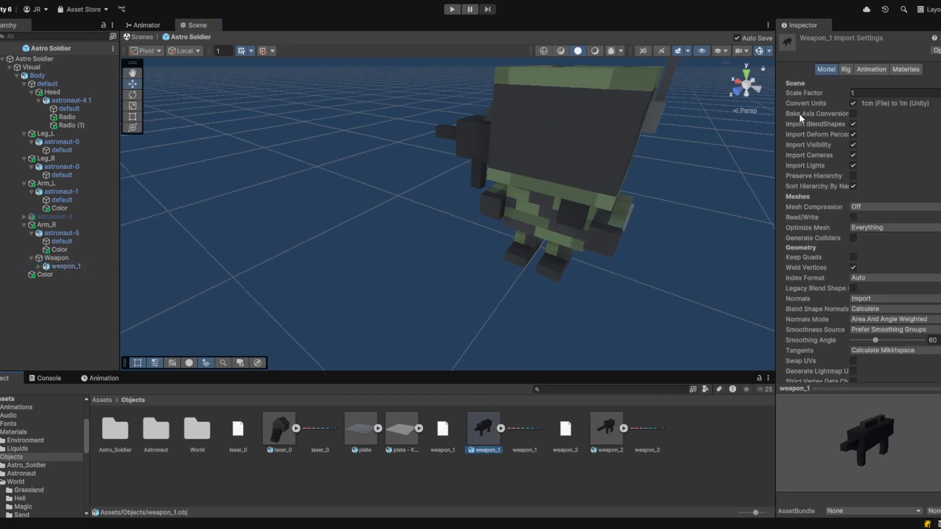
{"action": "left_click", "coordinate": [868, 92]}
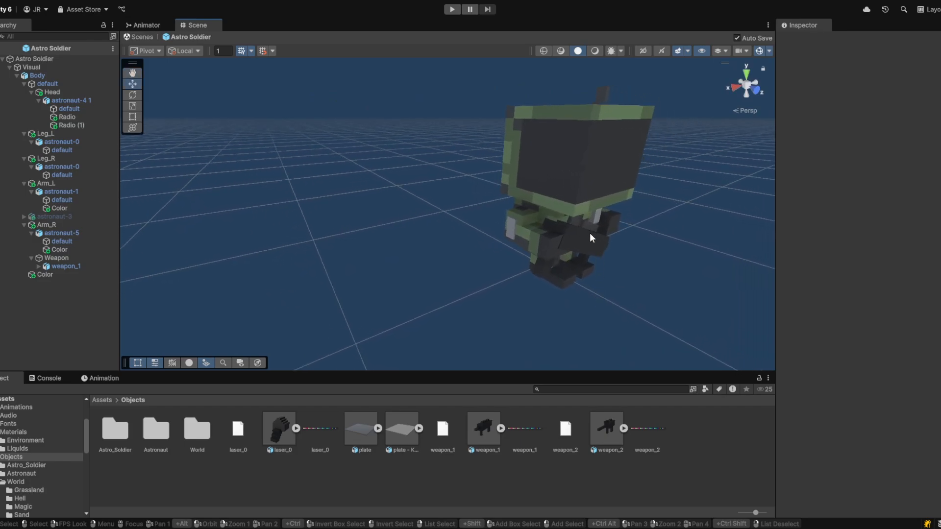
{"action": "left_click_drag", "start_coordinate": [592, 239], "coordinate": [588, 274]}
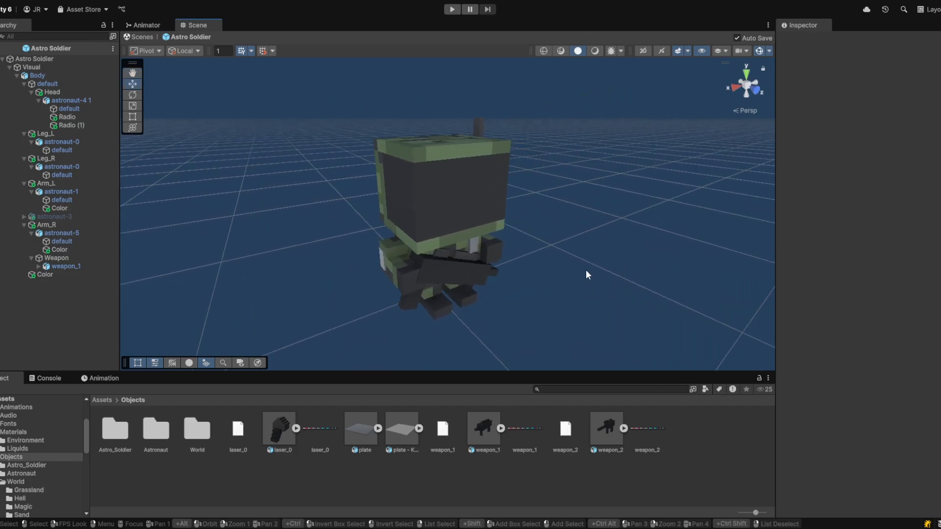
{"action": "mouse_move", "coordinate": [598, 289]}
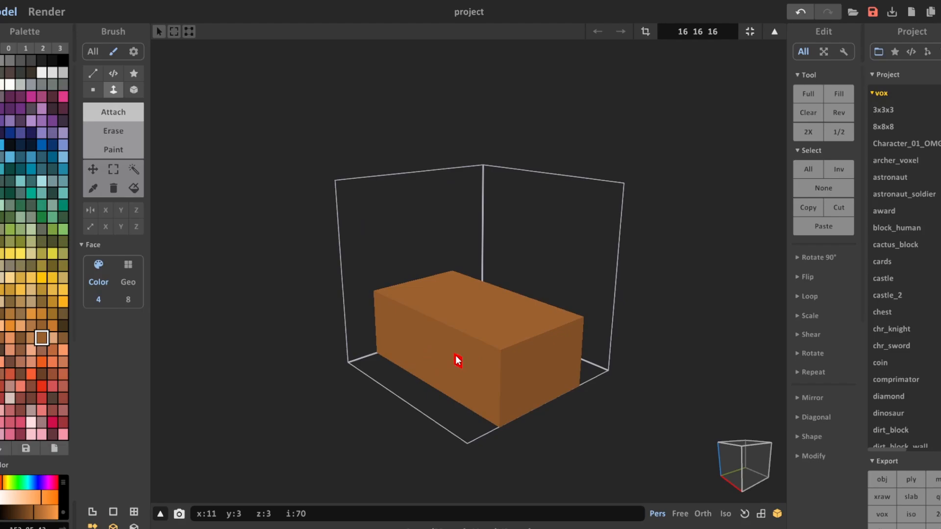
Step: Extrude the brown block into the backpack body and turn to view its front
{"action": "left_click_drag", "start_coordinate": [456, 360], "coordinate": [468, 396]}
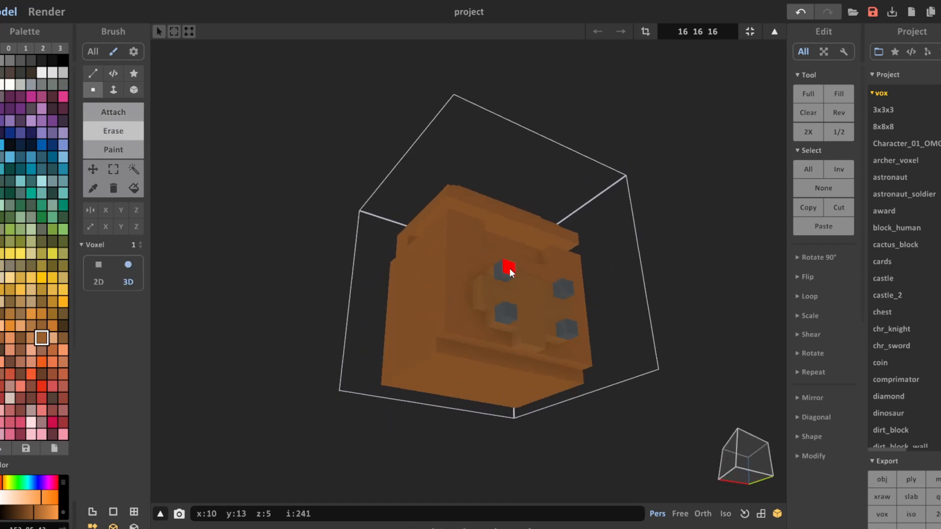
{"action": "left_click_drag", "start_coordinate": [510, 271], "coordinate": [433, 387]}
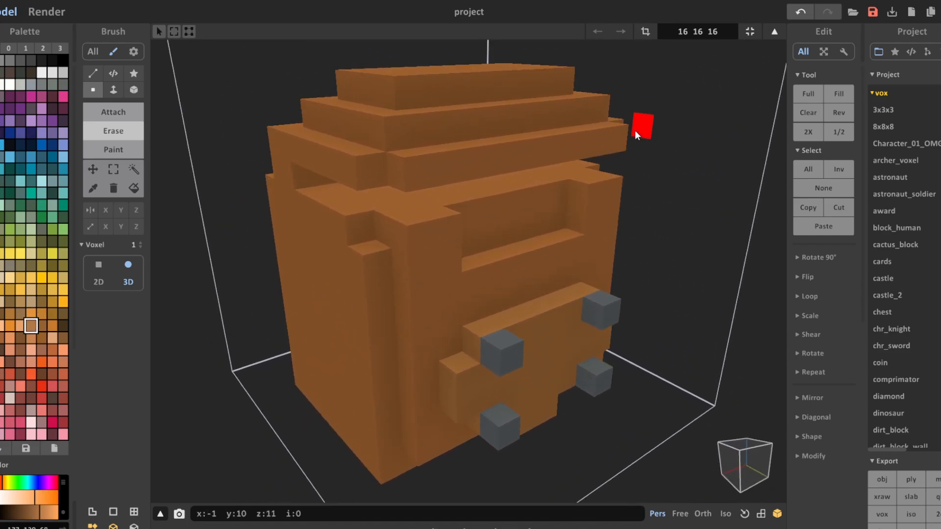
{"action": "left_click_drag", "start_coordinate": [637, 136], "coordinate": [385, 276]}
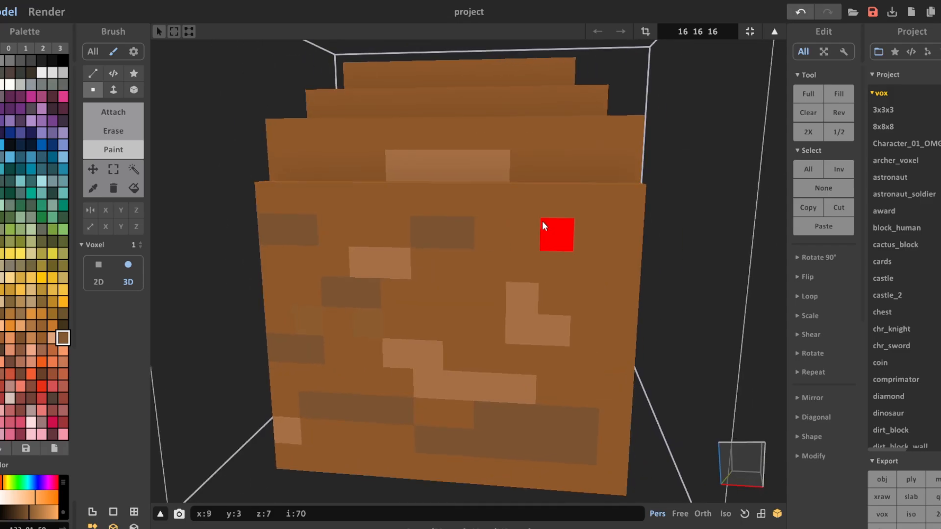
Step: Paint lighter and darker brown wood-grain streaks on the backpack's front and side
{"action": "left_click_drag", "start_coordinate": [543, 227], "coordinate": [475, 364]}
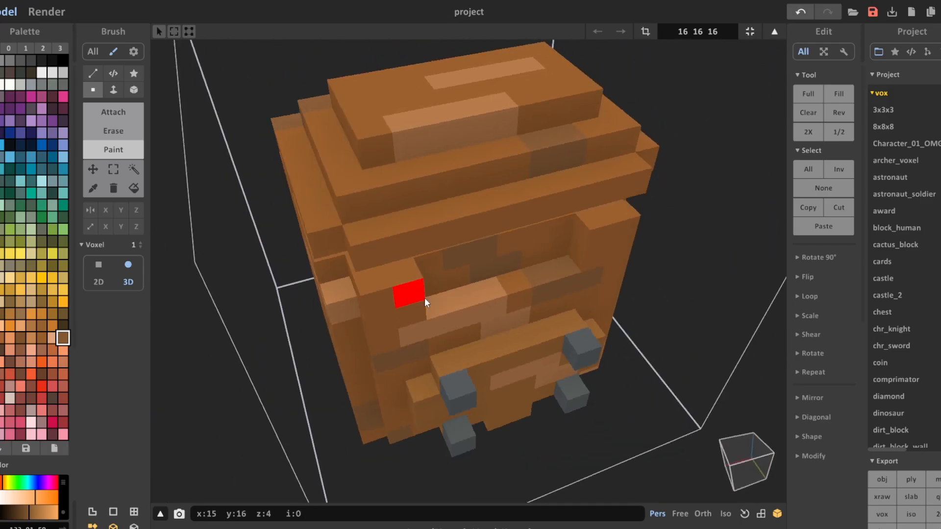
{"action": "left_click_drag", "start_coordinate": [427, 303], "coordinate": [531, 225]}
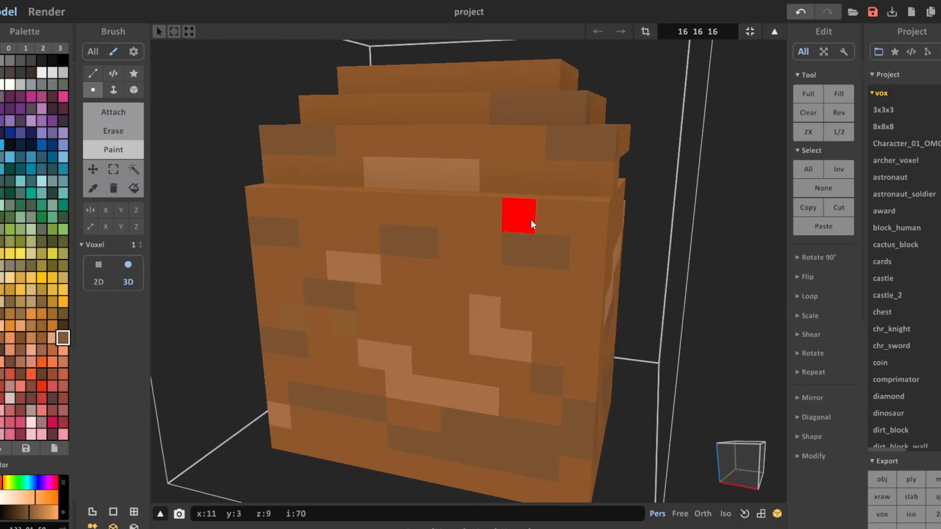
{"action": "left_click", "coordinate": [46, 11]}
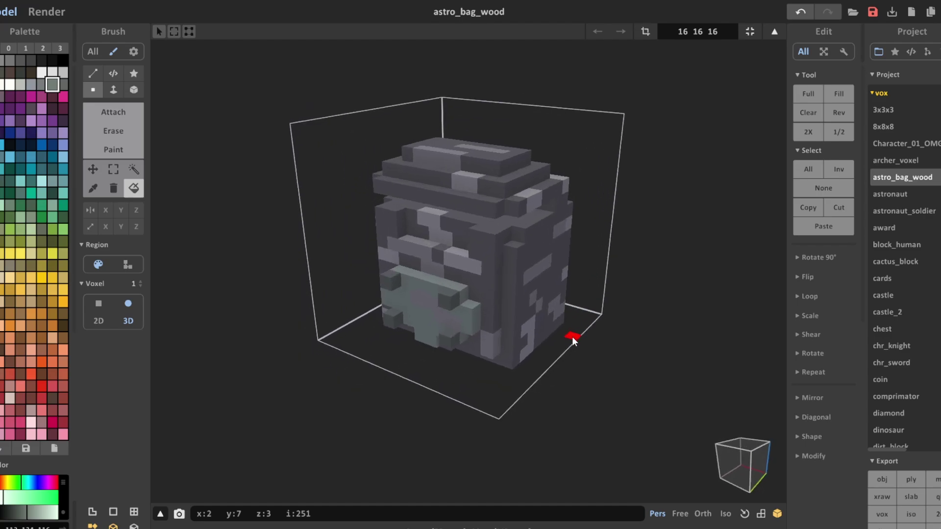
Step: Recolour part of the saved astro_bag_wood backpack grey for the stone version
{"action": "left_click", "coordinate": [46, 12]}
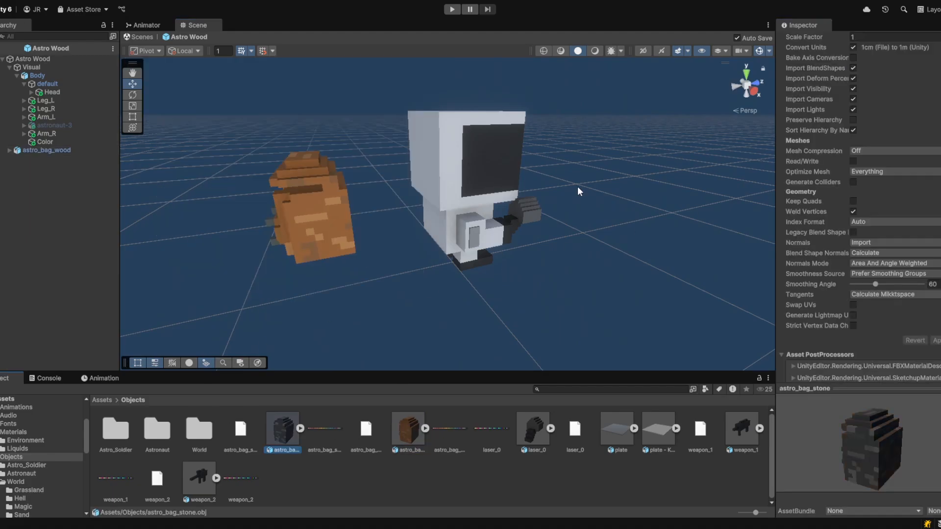
Step: Select the Astro Wood prefab to receive the astro_bag_wood backpack model
{"action": "left_click", "coordinate": [47, 150]}
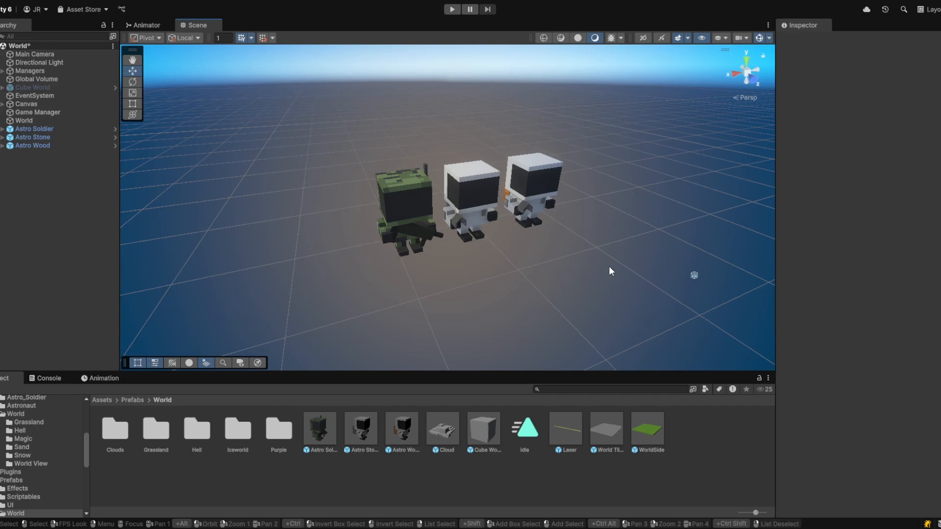
{"action": "mouse_move", "coordinate": [694, 275]}
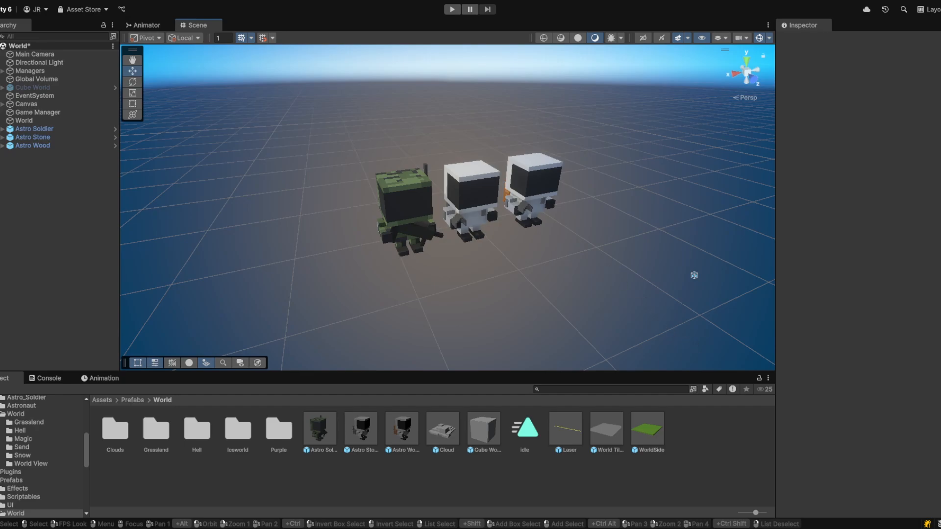